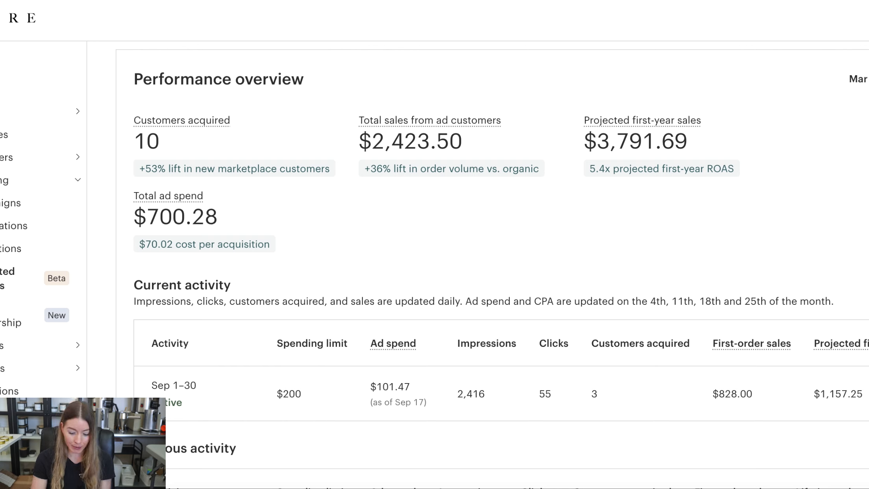
pyautogui.moveTo(217, 149)
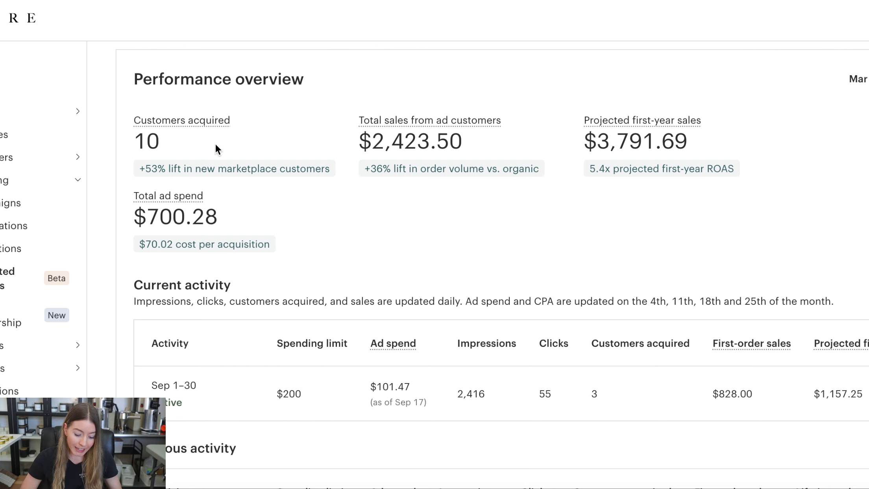
pyautogui.moveTo(184, 151)
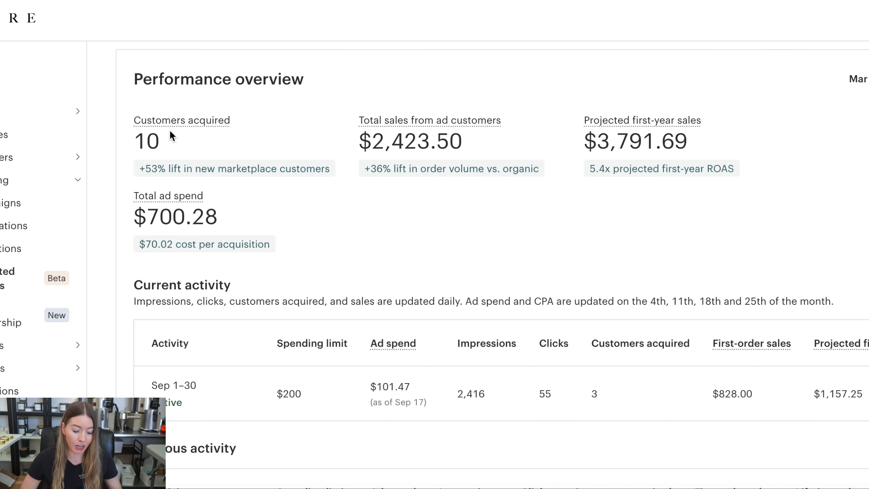
pyautogui.moveTo(193, 150)
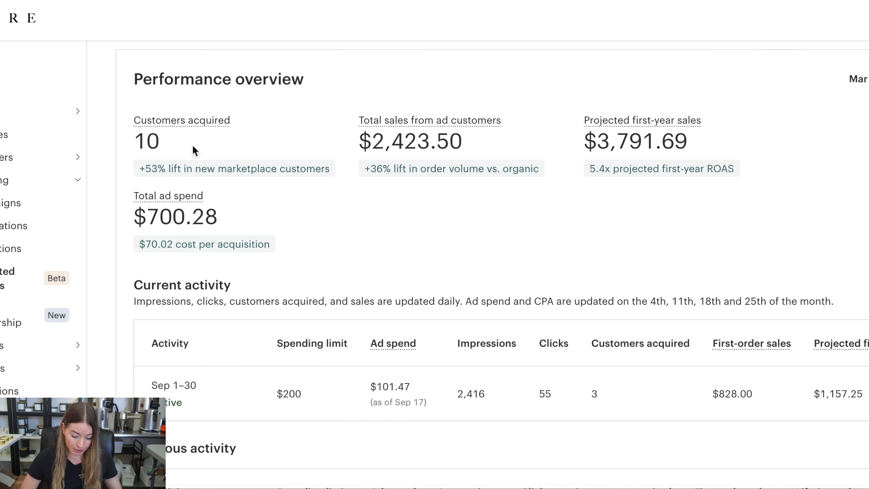
pyautogui.moveTo(384, 164)
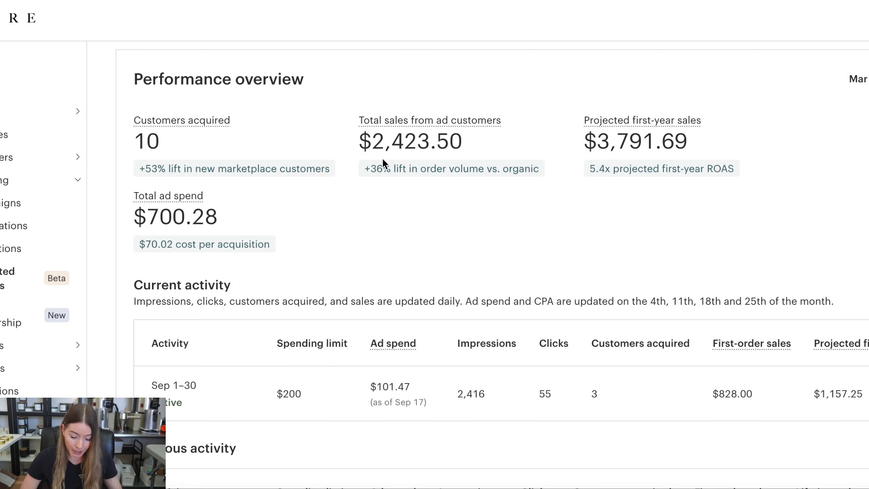
pyautogui.moveTo(412, 159)
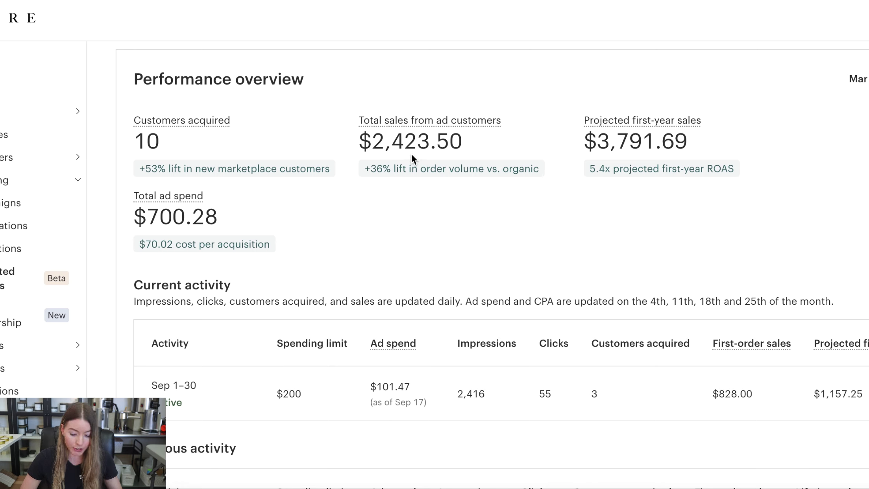
pyautogui.moveTo(563, 160)
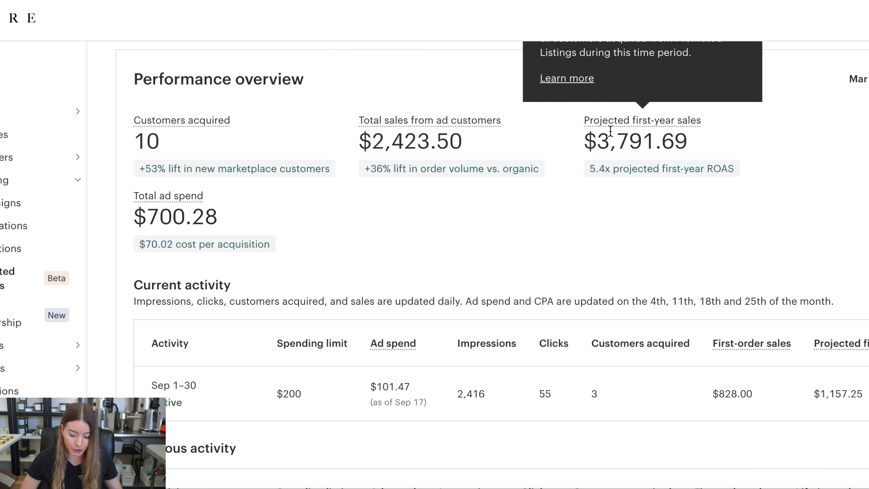
pyautogui.moveTo(667, 198)
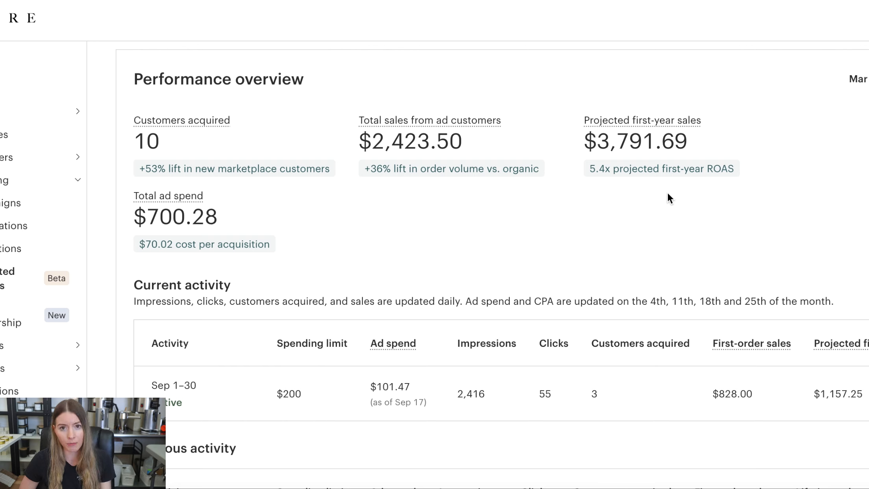
pyautogui.moveTo(654, 167)
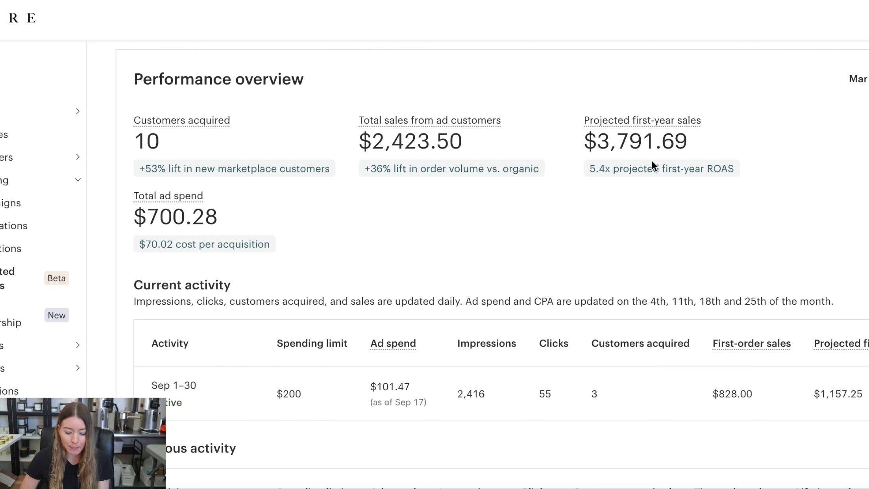
pyautogui.moveTo(655, 187)
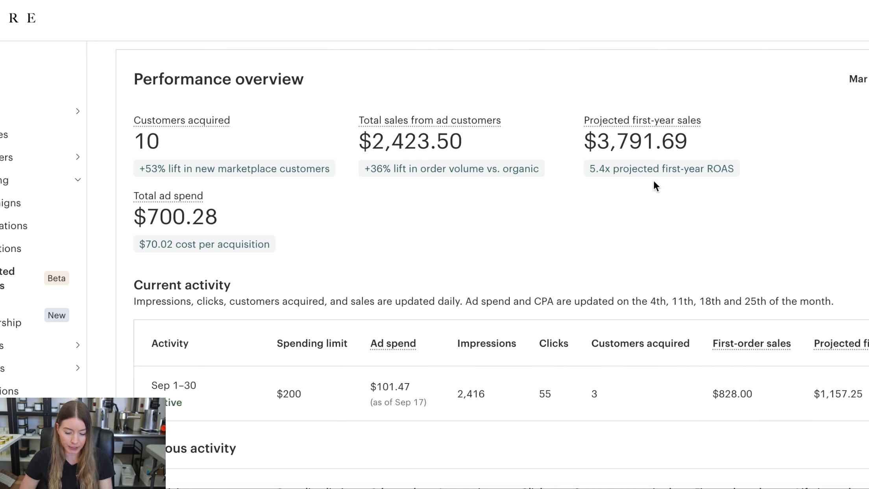
pyautogui.moveTo(343, 185)
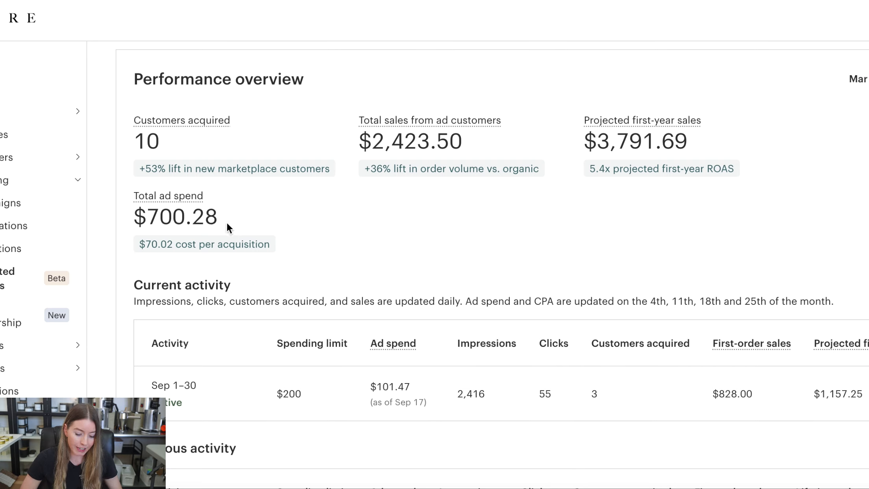
pyautogui.moveTo(338, 214)
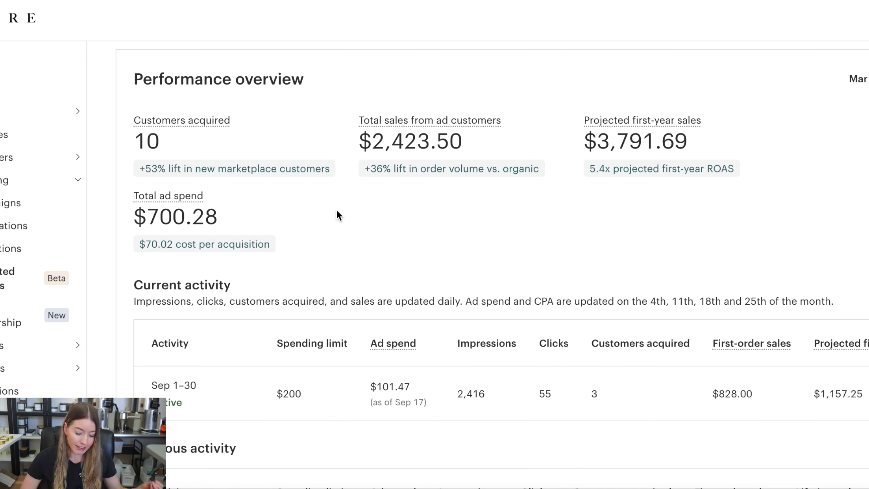
pyautogui.moveTo(391, 164)
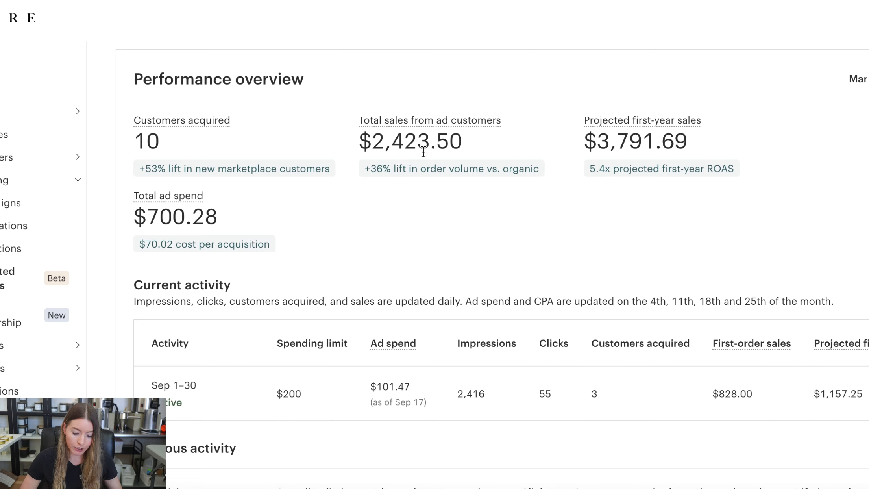
pyautogui.moveTo(464, 230)
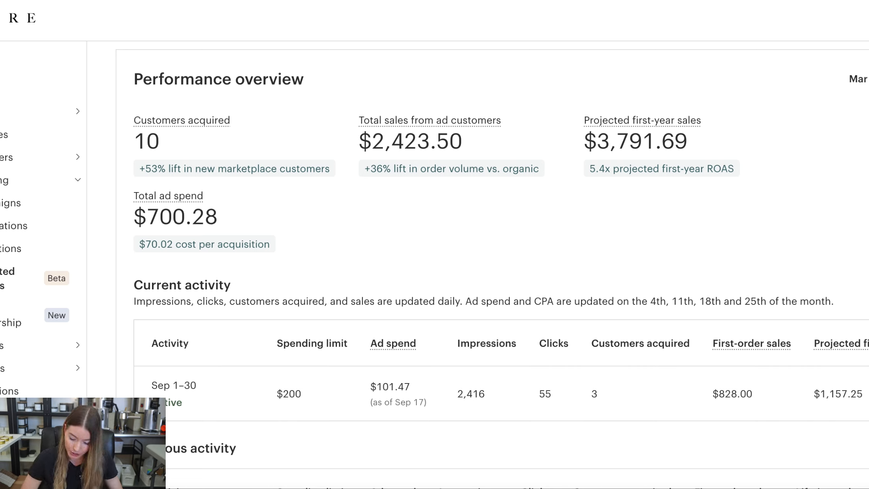
# - Open Calculator from Spotlight and work the ad figures from 2423 down to a result of 0.6
pyautogui.press('Cmd+K')
pyautogui.write('2423.')
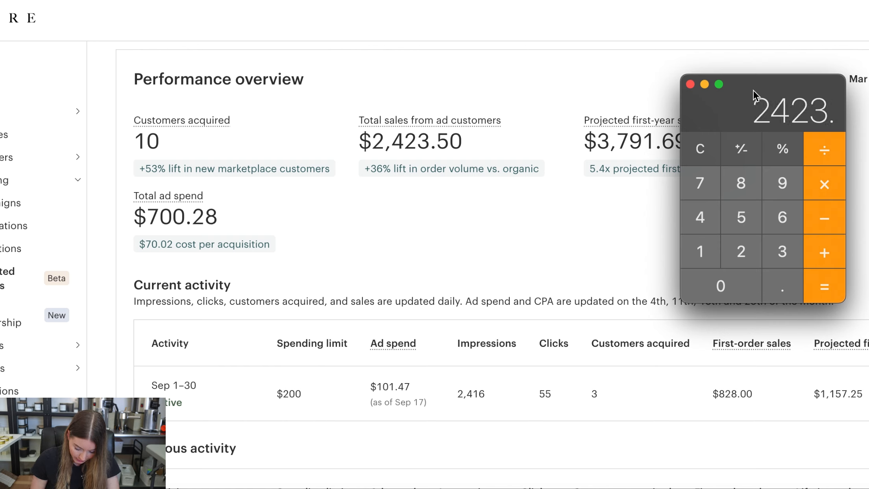
pyautogui.click(822, 218)
pyautogui.write('60')
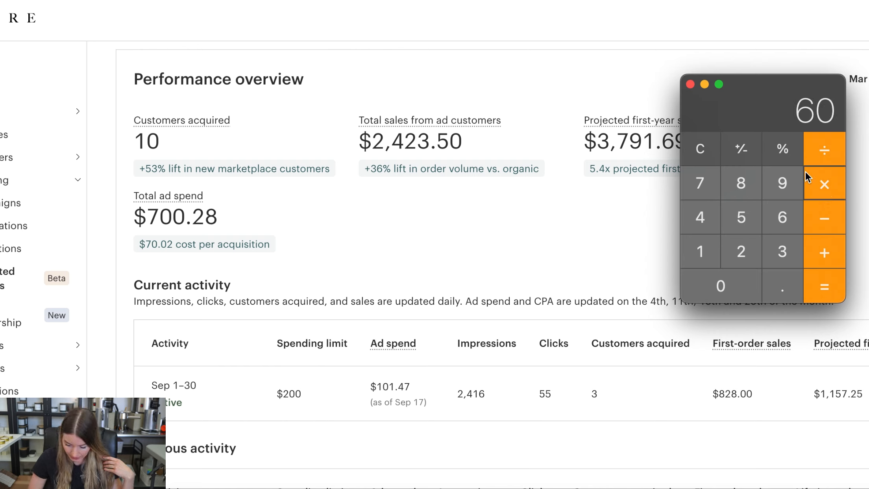
pyautogui.click(825, 285)
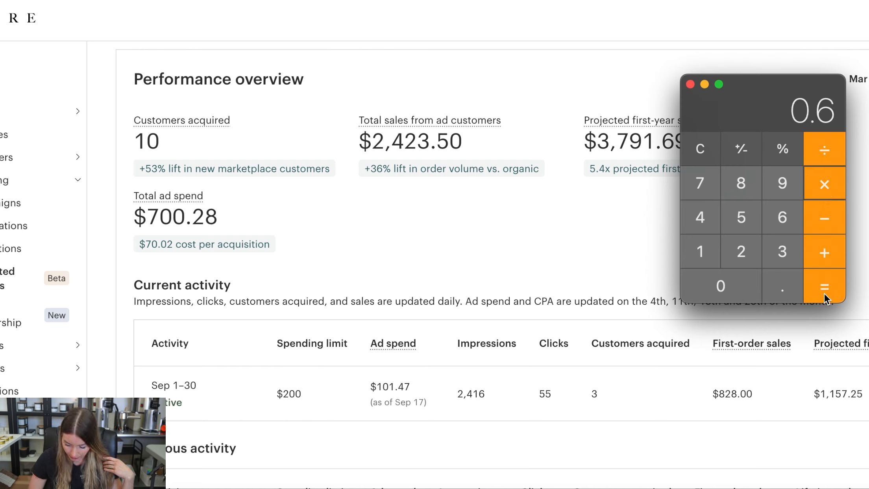
pyautogui.click(824, 286)
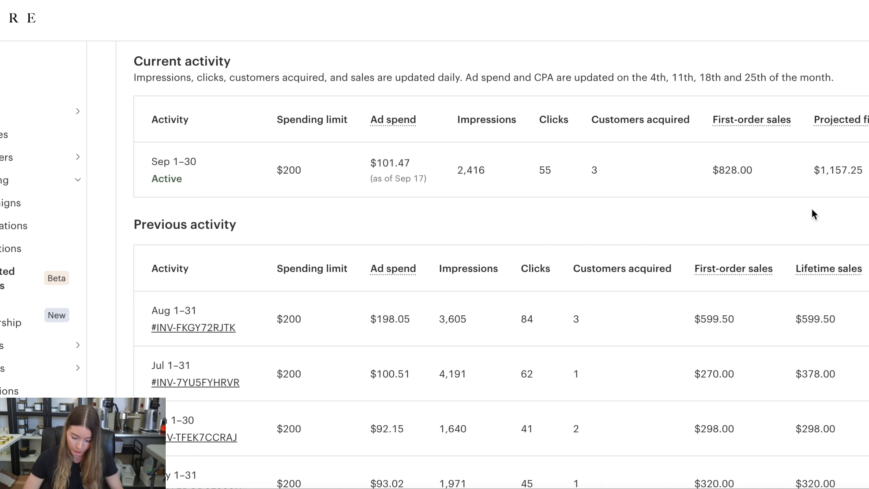
# - Scroll down to the Previous activity table listing August back to March
pyautogui.scroll(-3)
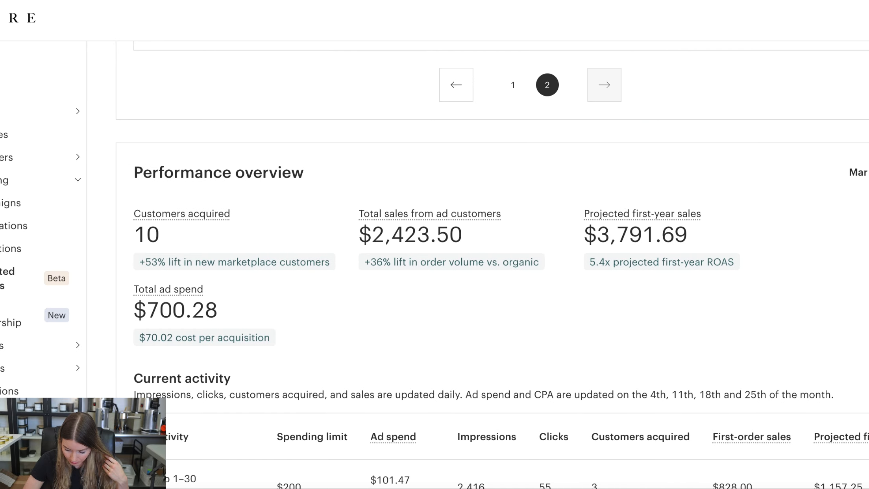
pyautogui.scroll(-3)
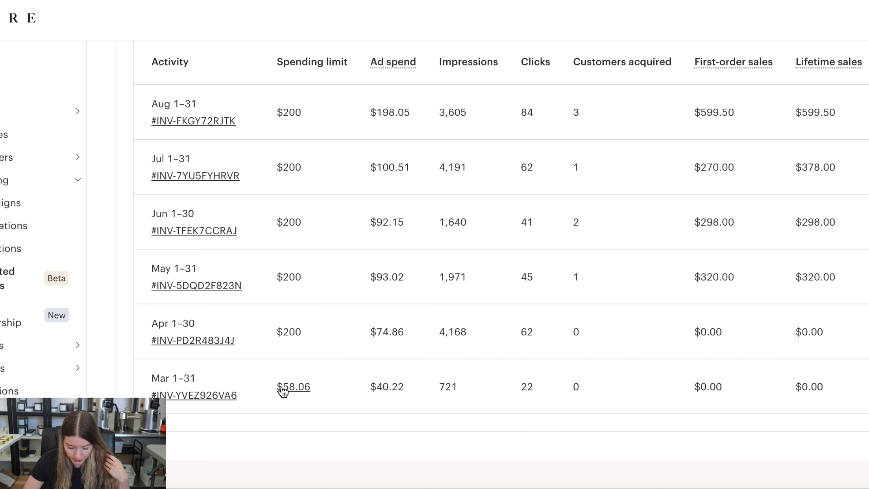
pyautogui.moveTo(303, 406)
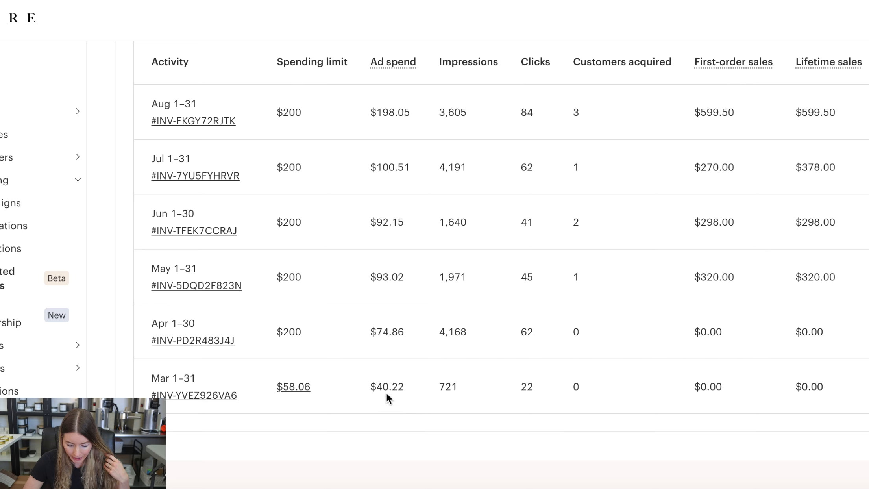
pyautogui.moveTo(377, 397)
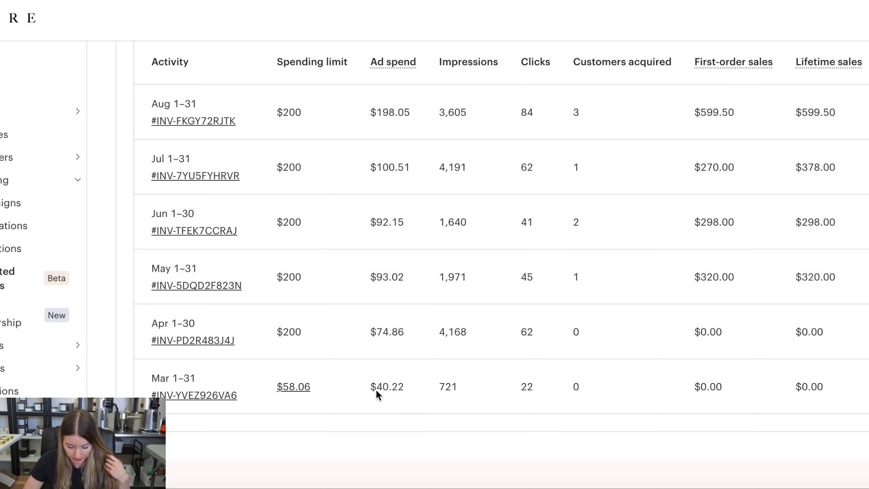
pyautogui.moveTo(385, 138)
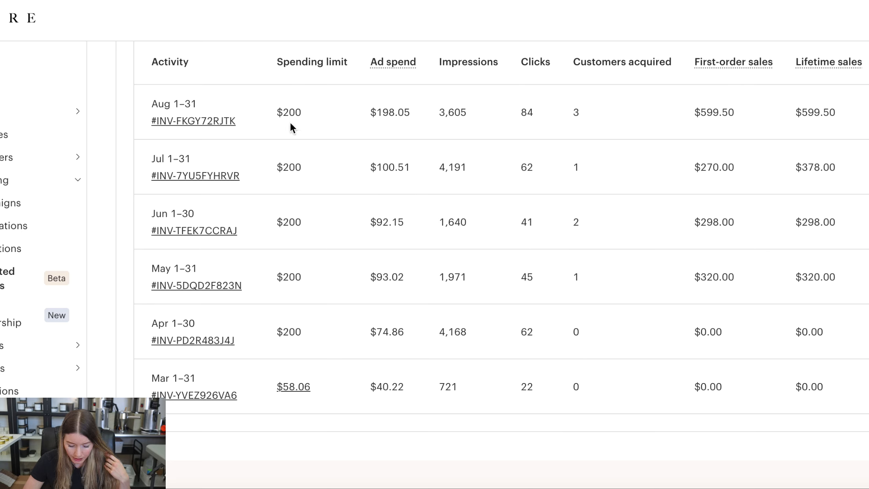
pyautogui.moveTo(288, 303)
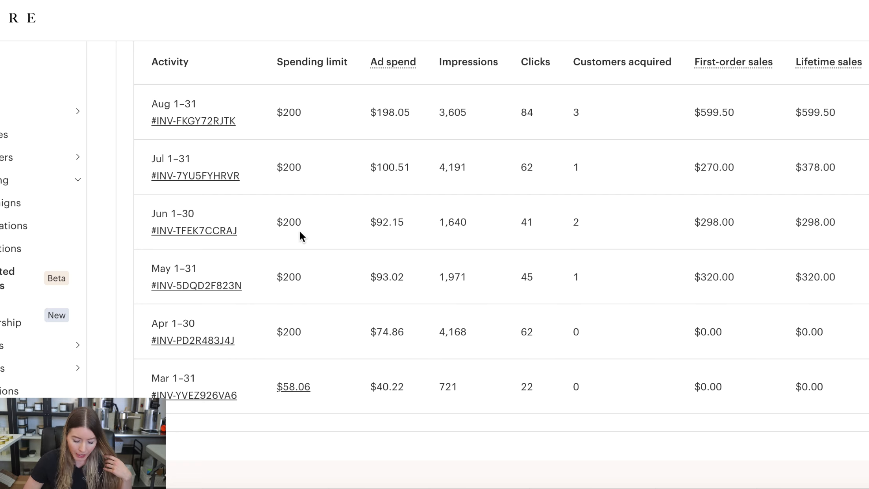
pyautogui.moveTo(303, 255)
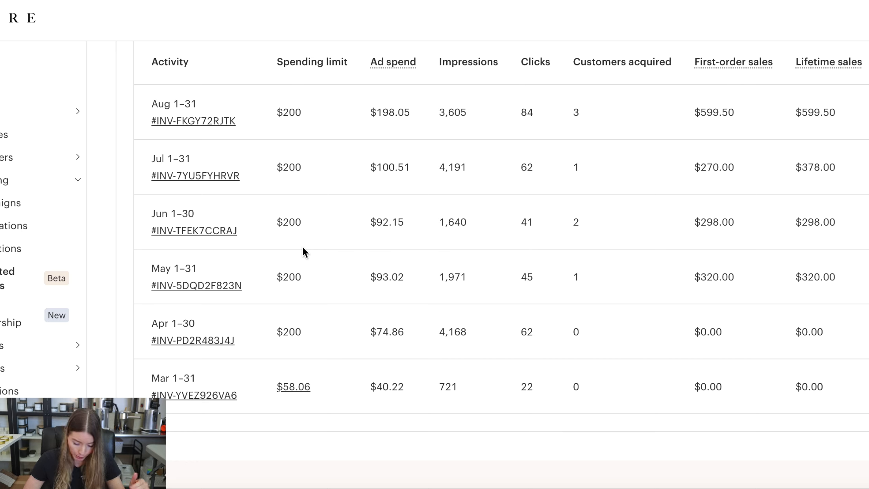
pyautogui.moveTo(385, 303)
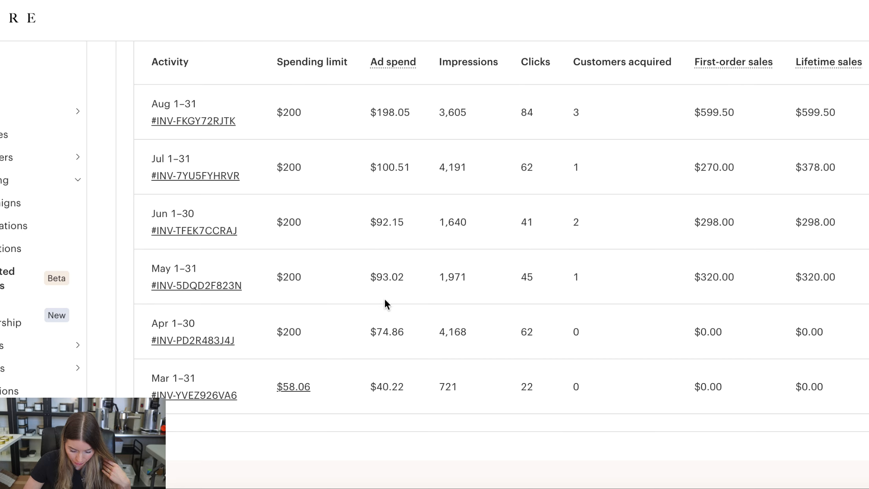
pyautogui.moveTo(451, 386)
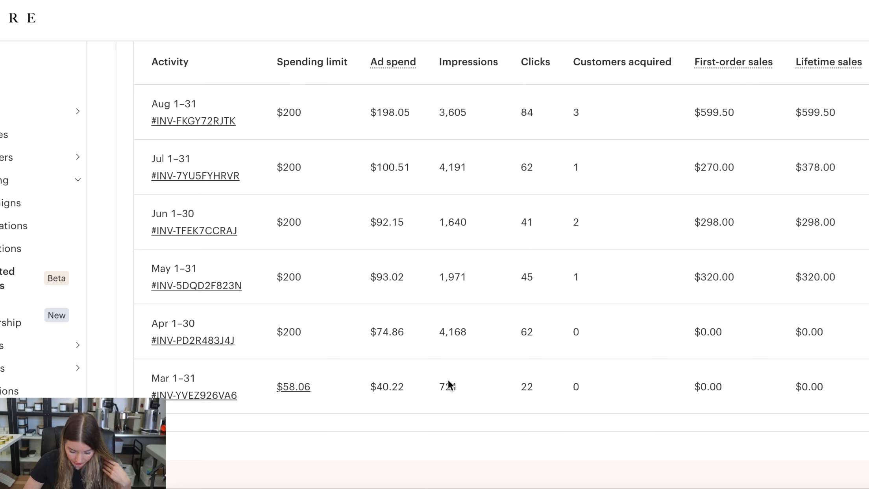
pyautogui.moveTo(530, 406)
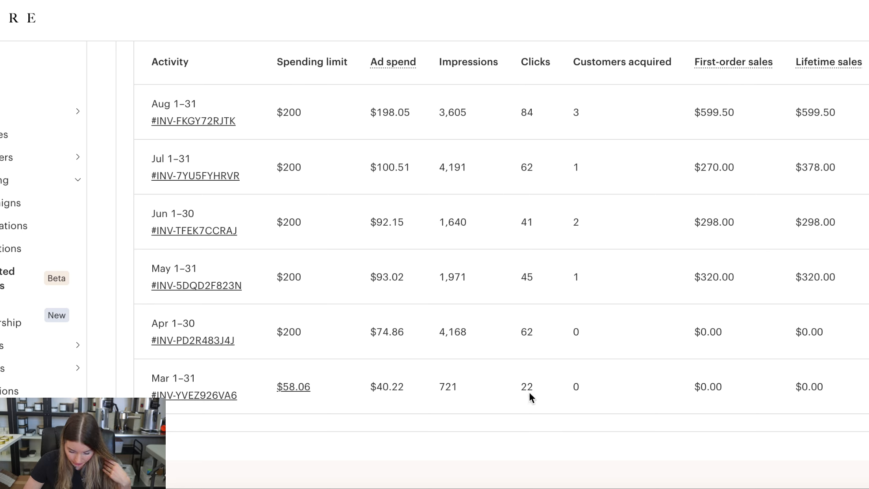
pyautogui.moveTo(578, 376)
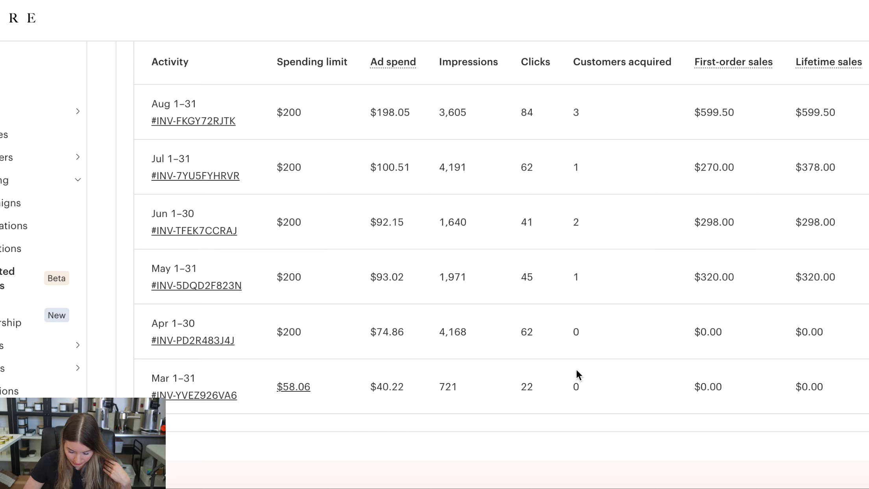
pyautogui.moveTo(741, 62)
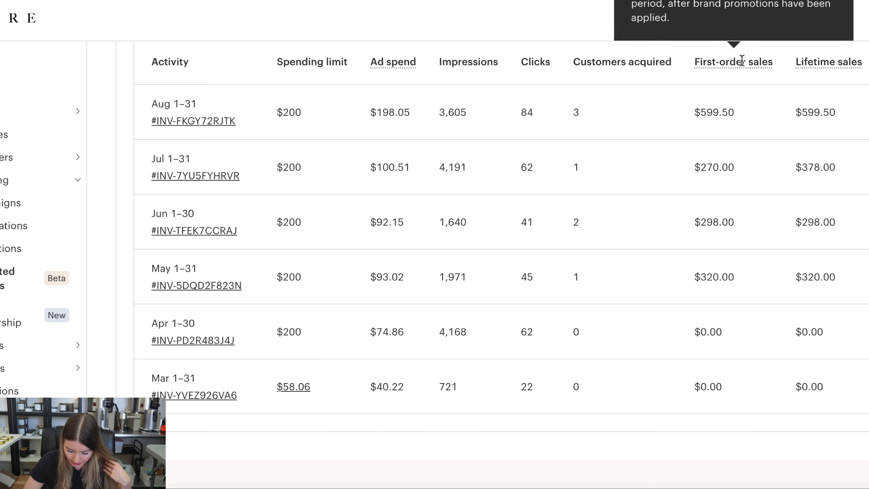
pyautogui.moveTo(724, 314)
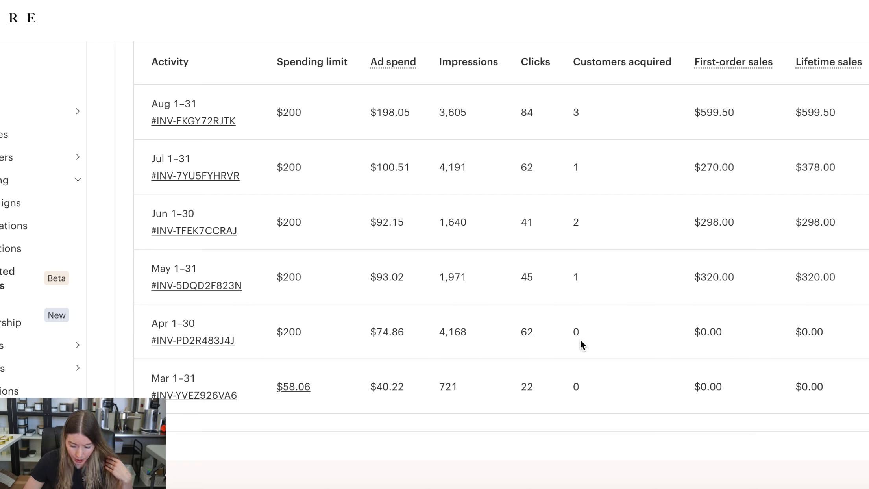
pyautogui.moveTo(540, 377)
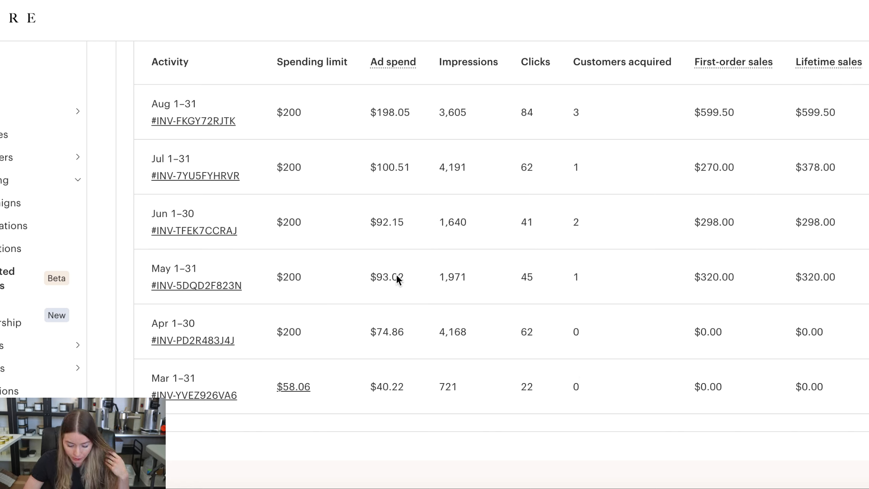
pyautogui.moveTo(385, 296)
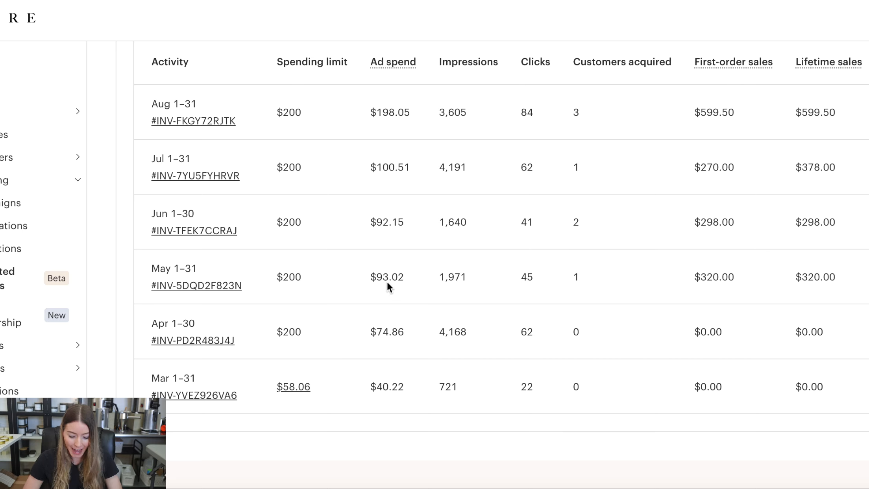
pyautogui.moveTo(425, 289)
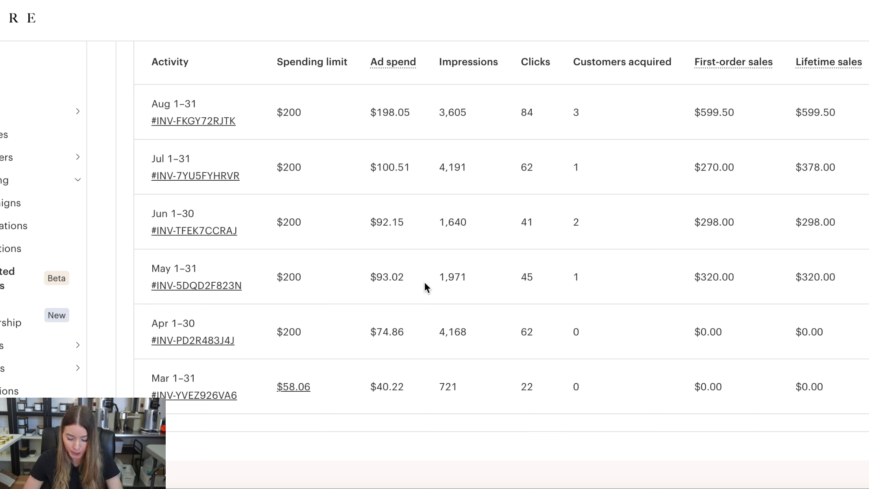
pyautogui.moveTo(472, 345)
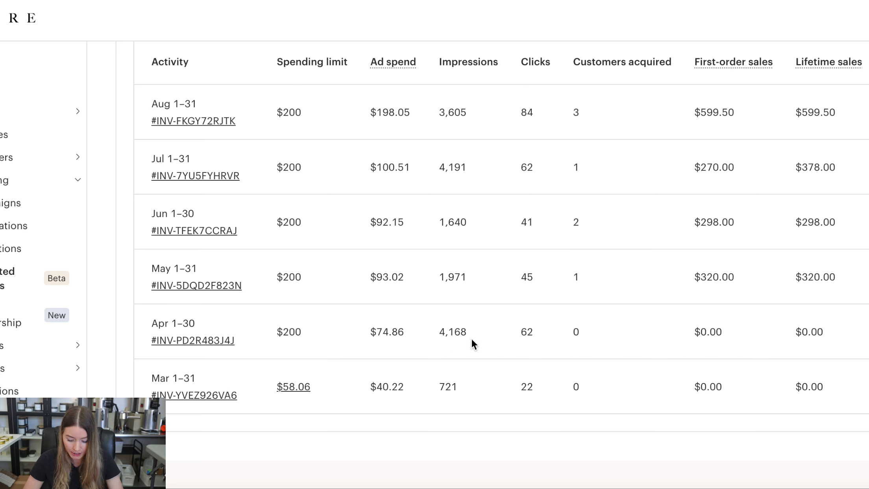
pyautogui.moveTo(375, 348)
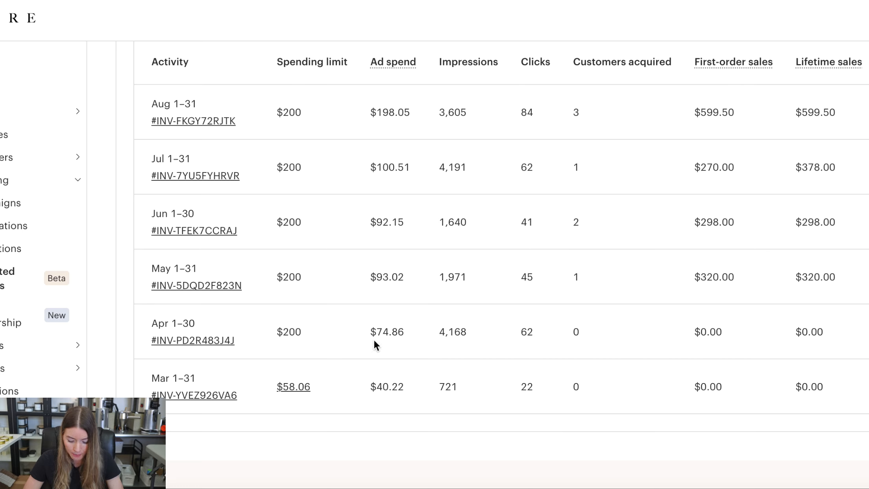
pyautogui.moveTo(587, 340)
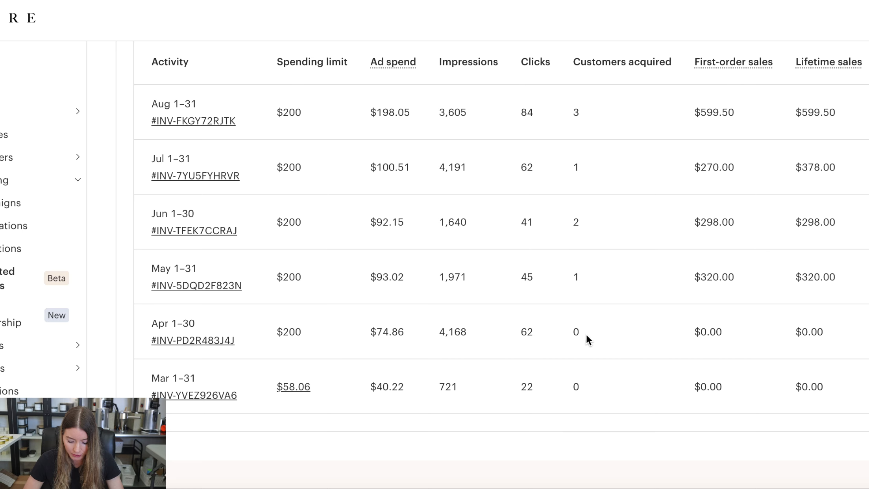
pyautogui.moveTo(514, 346)
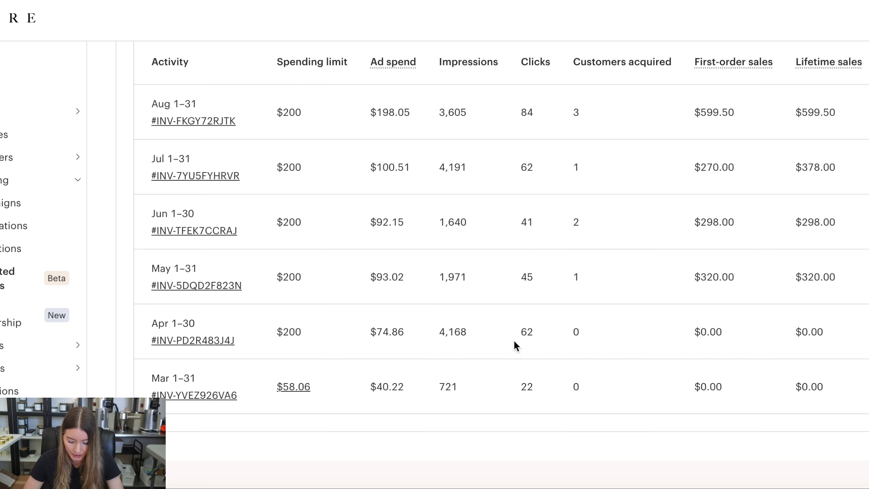
pyautogui.moveTo(206, 332)
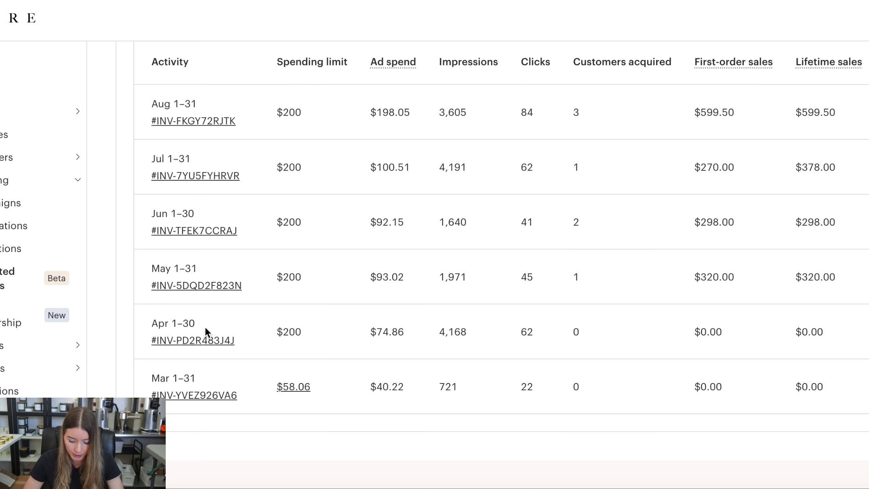
pyautogui.moveTo(617, 270)
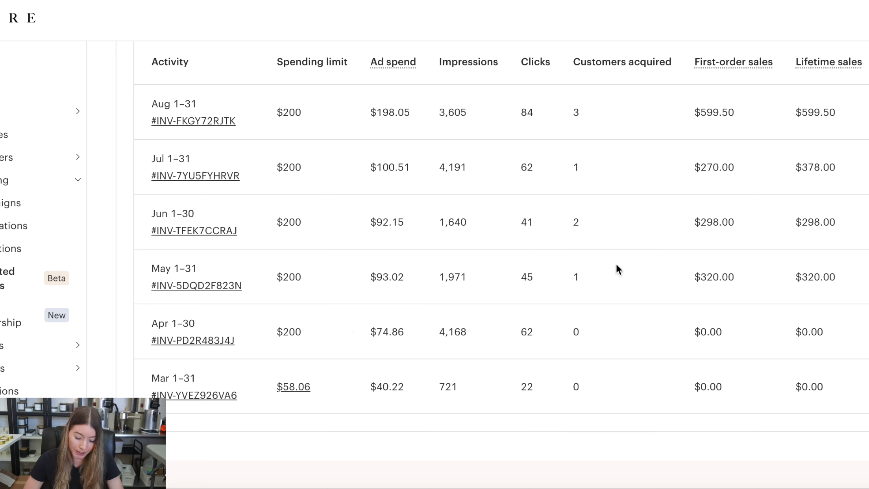
pyautogui.moveTo(491, 229)
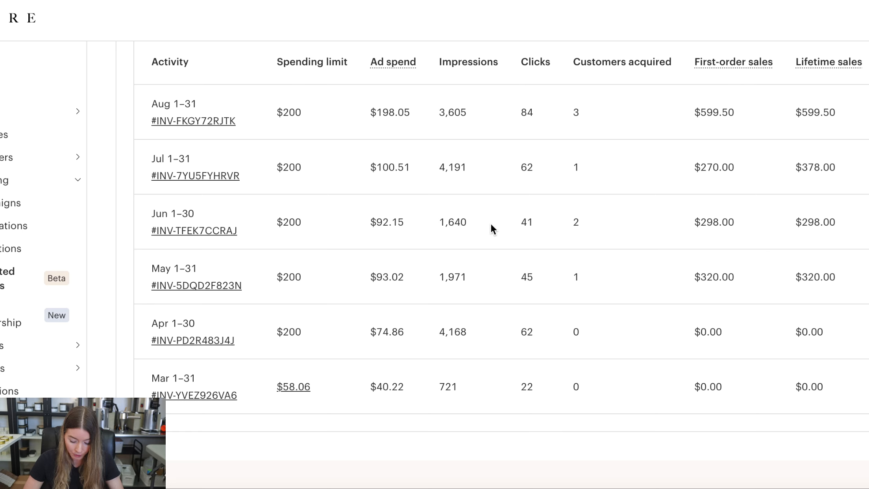
pyautogui.moveTo(482, 229)
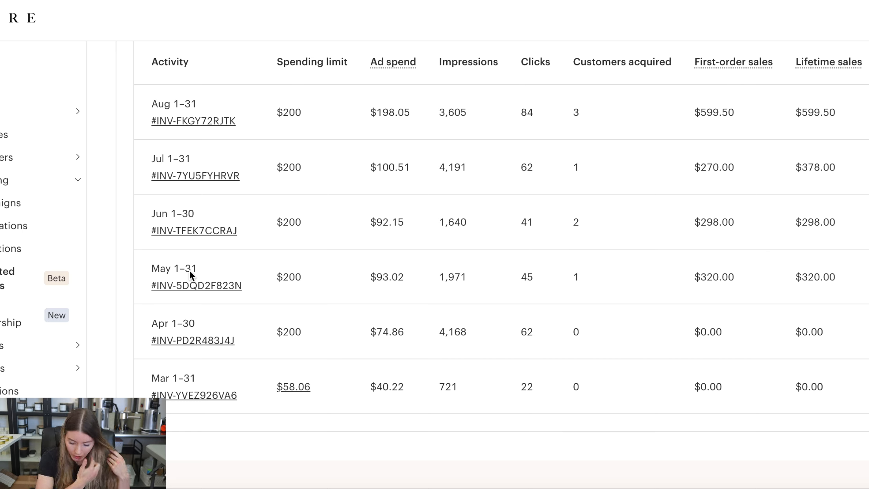
pyautogui.moveTo(388, 289)
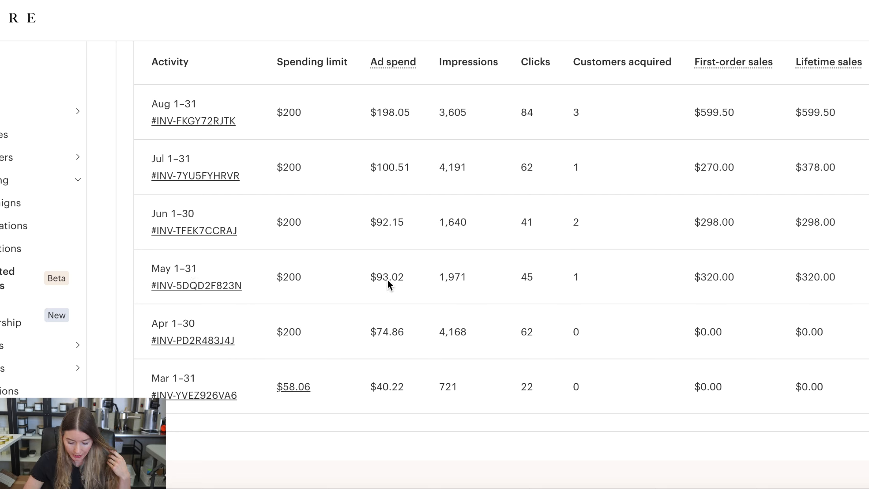
pyautogui.moveTo(474, 290)
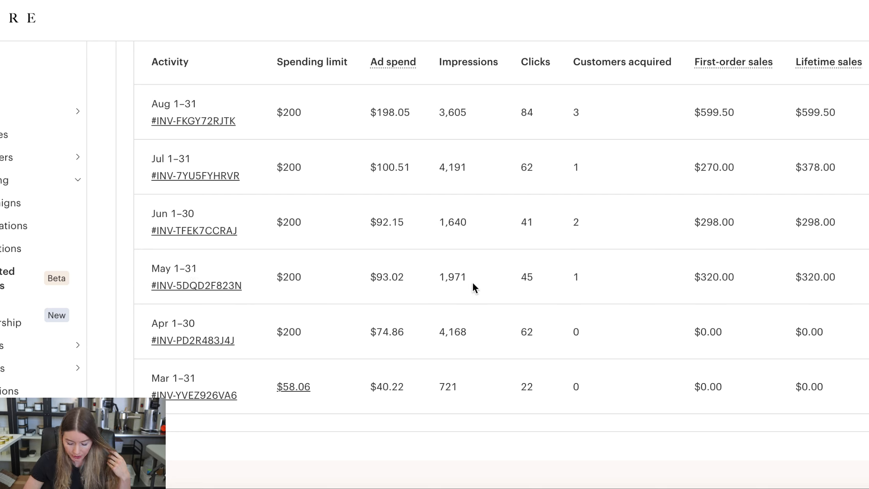
pyautogui.moveTo(579, 286)
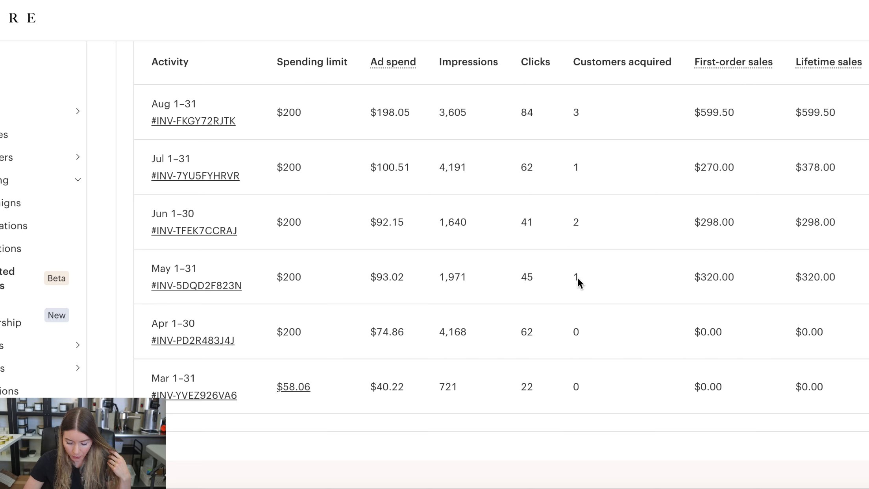
pyautogui.moveTo(713, 294)
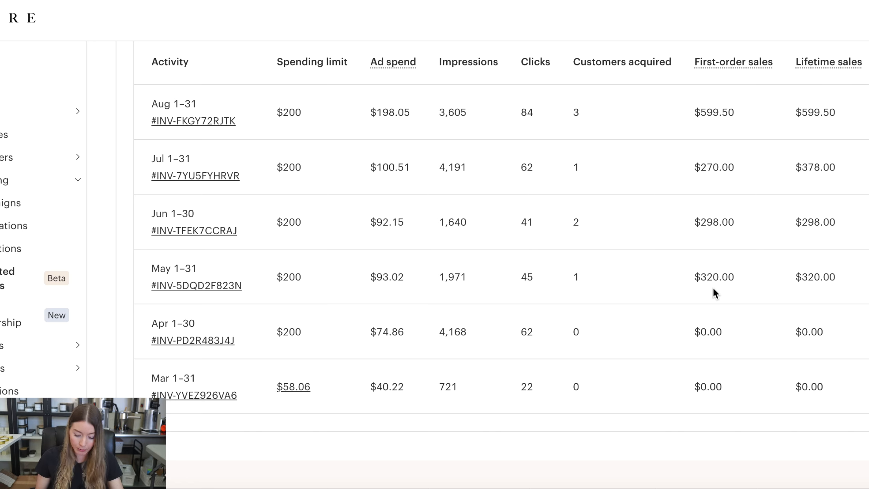
pyautogui.moveTo(599, 226)
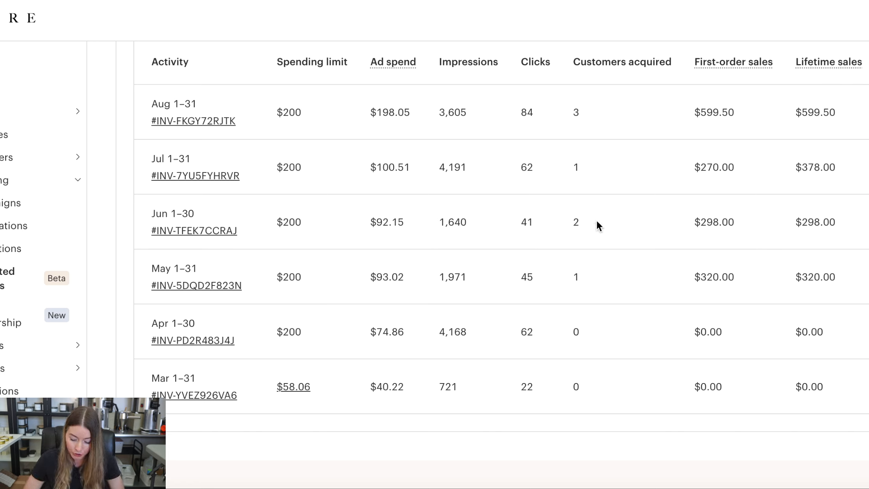
pyautogui.moveTo(547, 245)
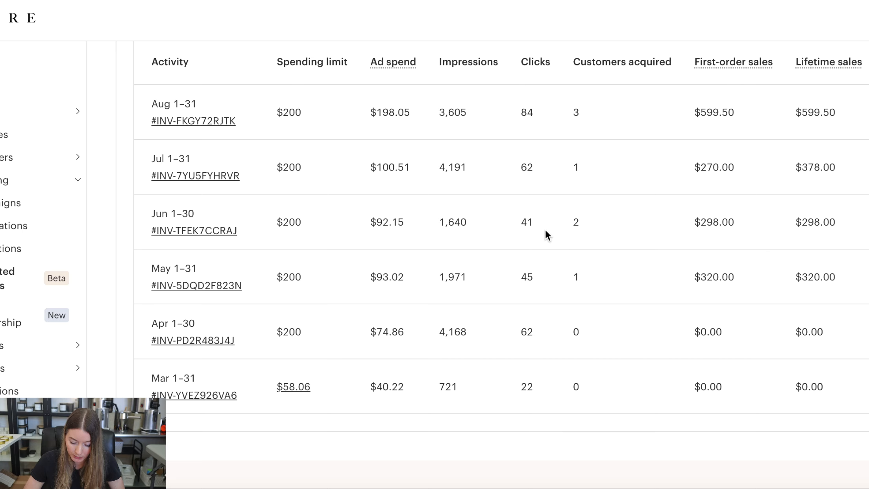
pyautogui.moveTo(401, 237)
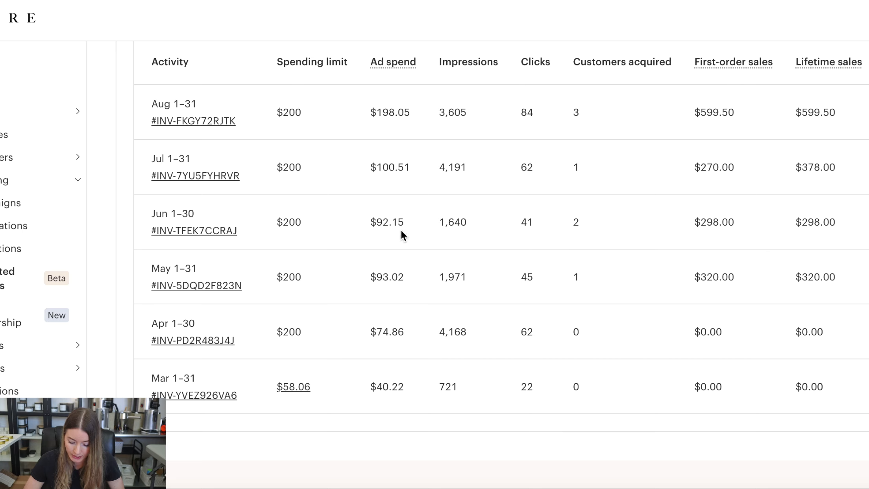
pyautogui.moveTo(710, 244)
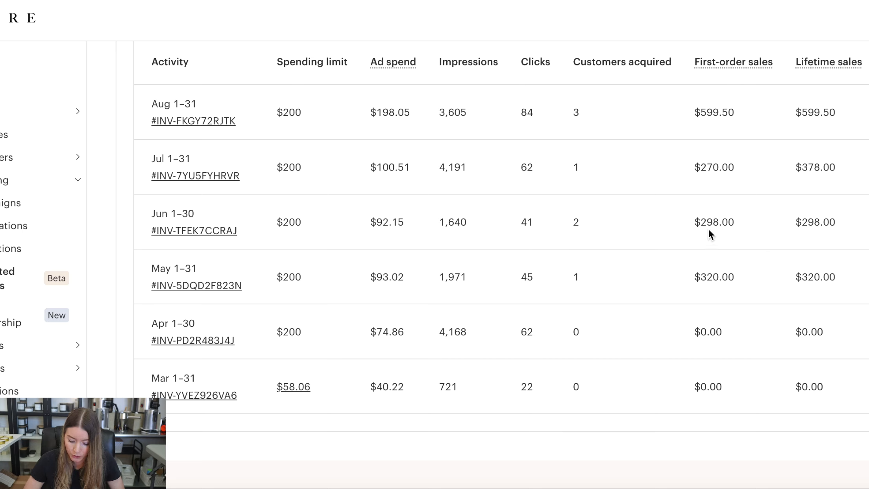
pyautogui.moveTo(563, 186)
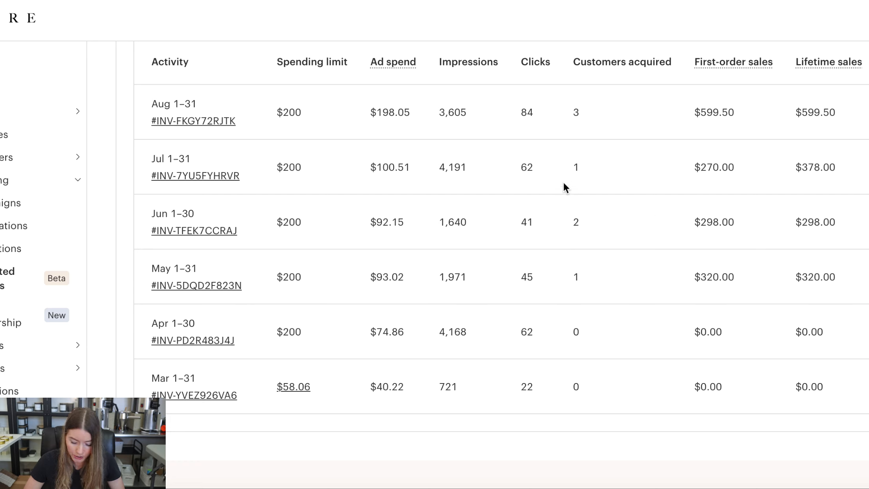
pyautogui.moveTo(589, 175)
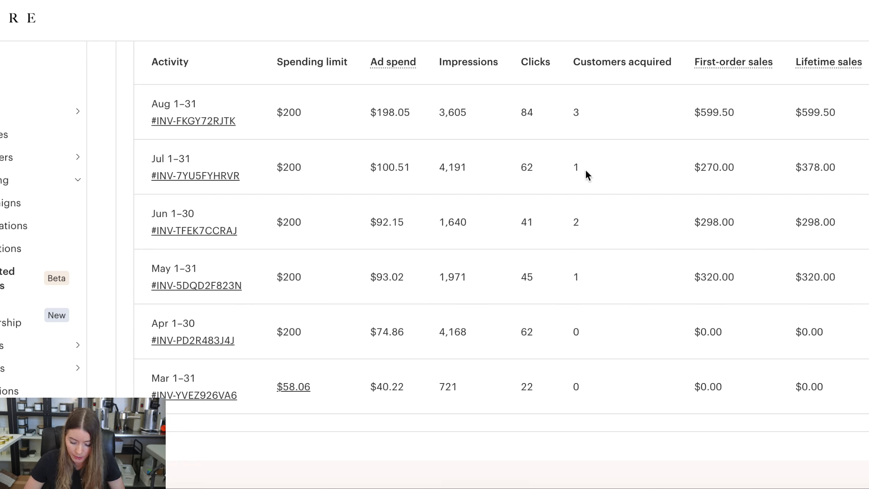
pyautogui.moveTo(585, 122)
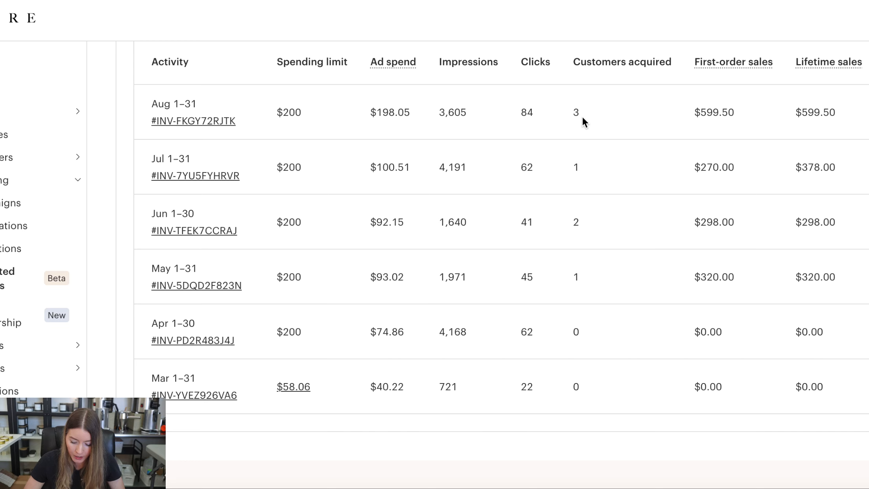
pyautogui.moveTo(707, 205)
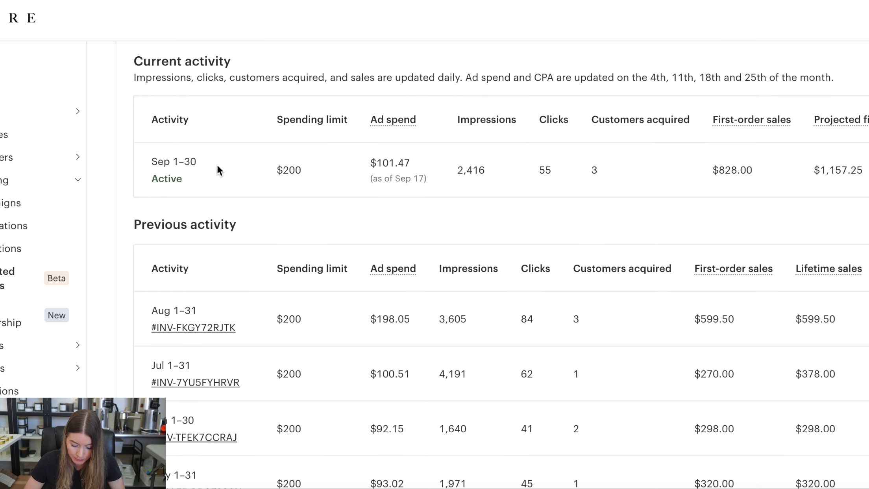
pyautogui.moveTo(390, 180)
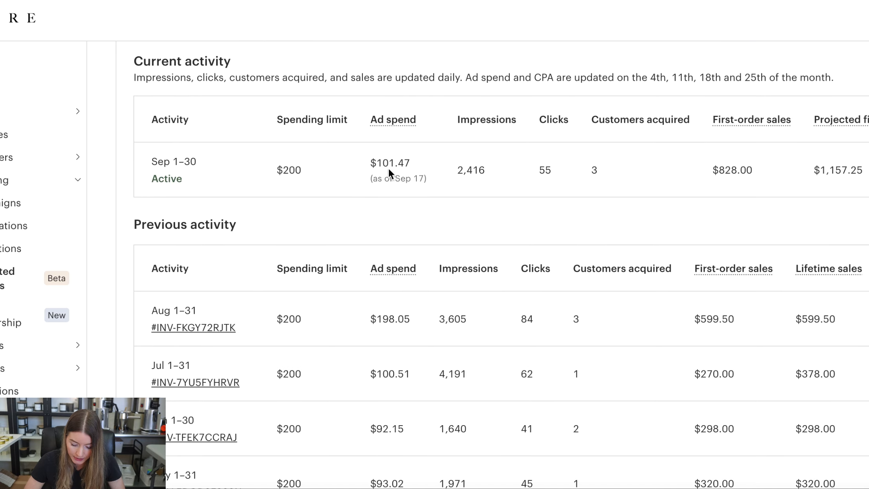
pyautogui.moveTo(407, 220)
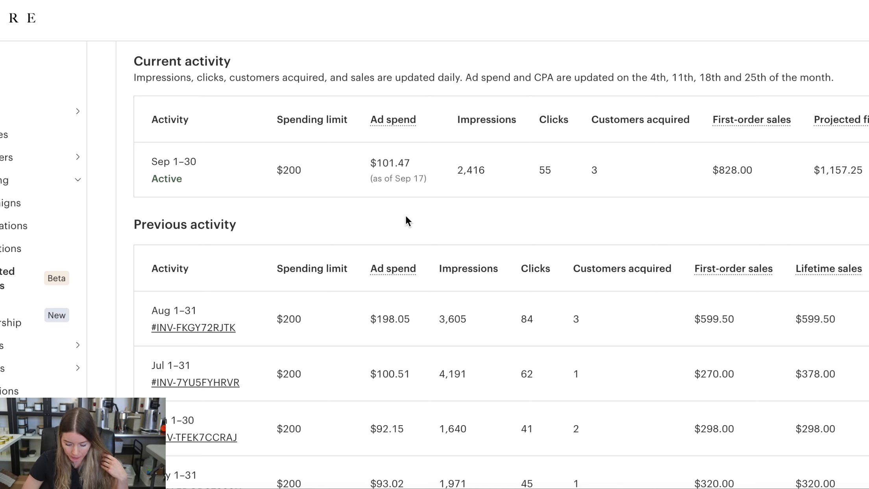
pyautogui.moveTo(598, 181)
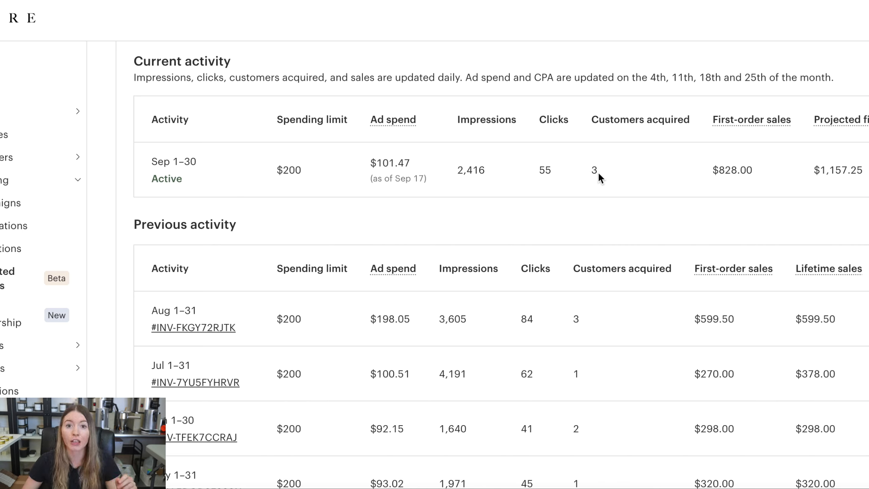
pyautogui.moveTo(749, 181)
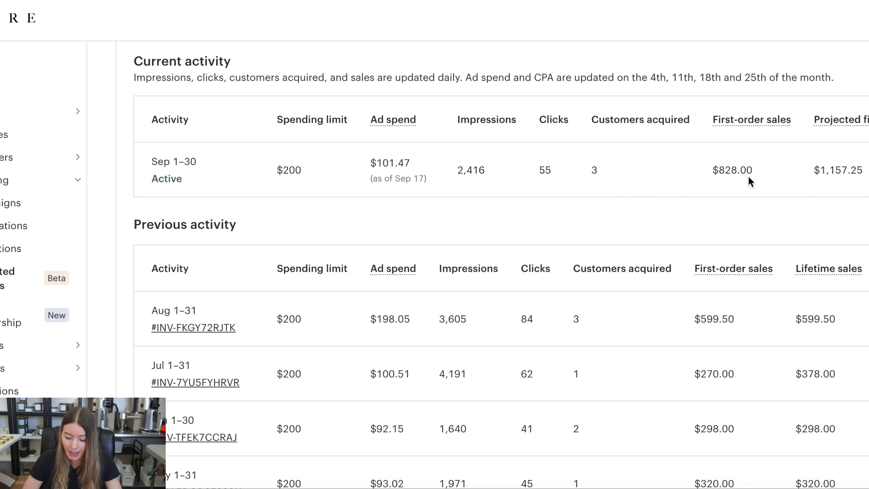
pyautogui.moveTo(713, 206)
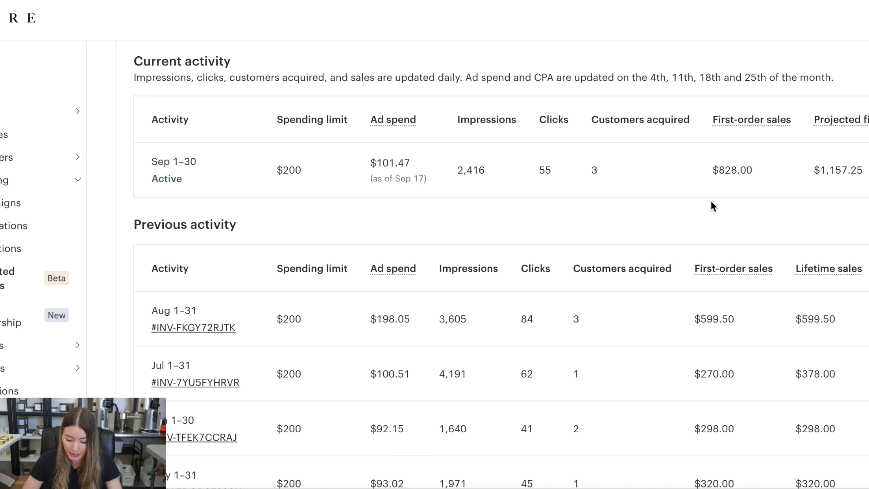
pyautogui.scroll(-3)
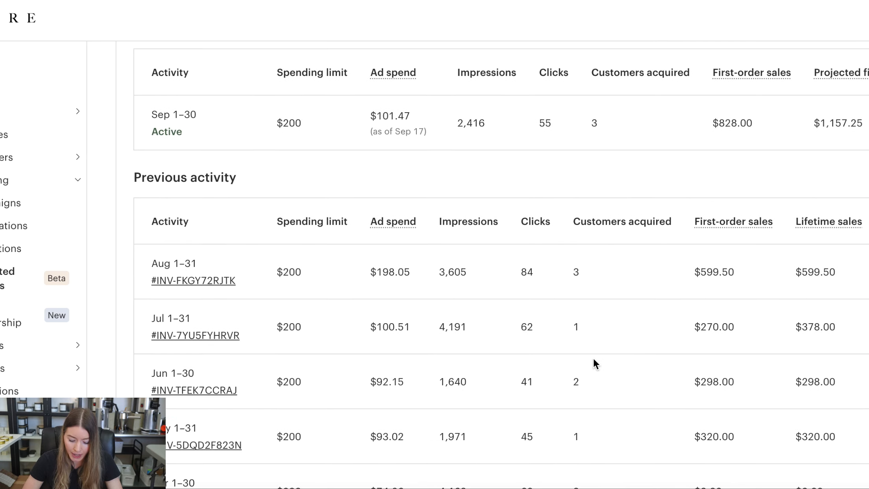
pyautogui.moveTo(594, 407)
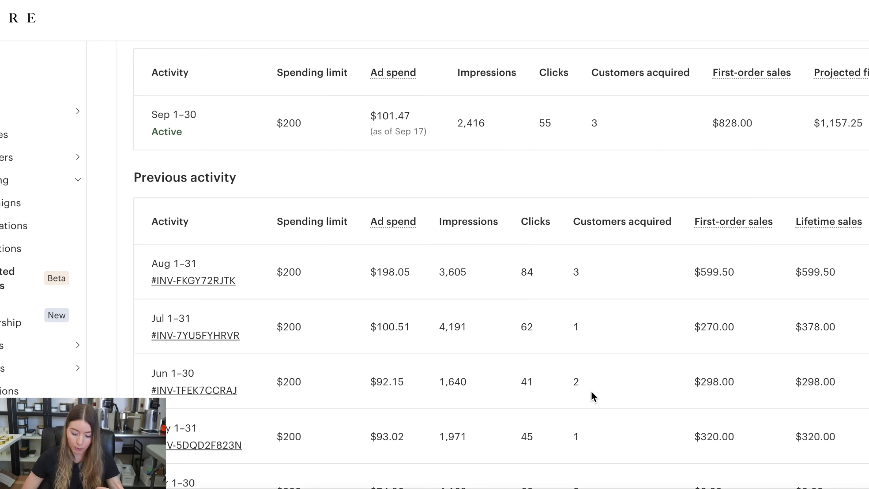
pyautogui.moveTo(597, 277)
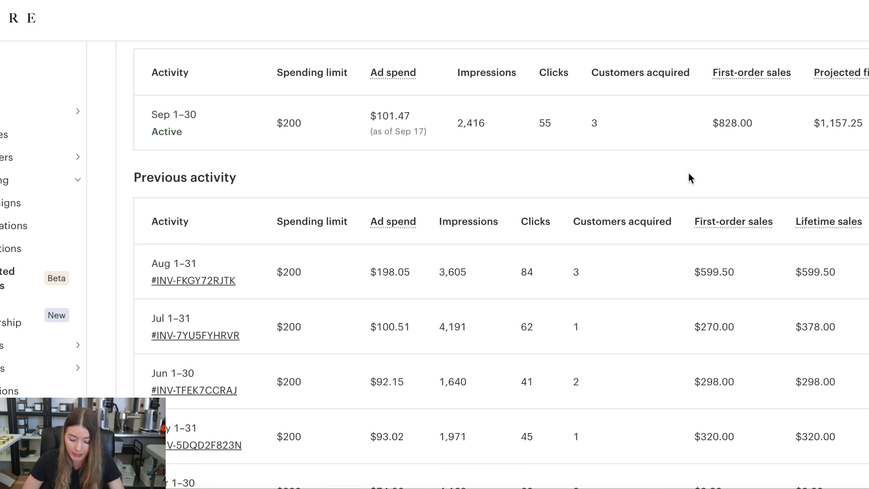
pyautogui.moveTo(507, 176)
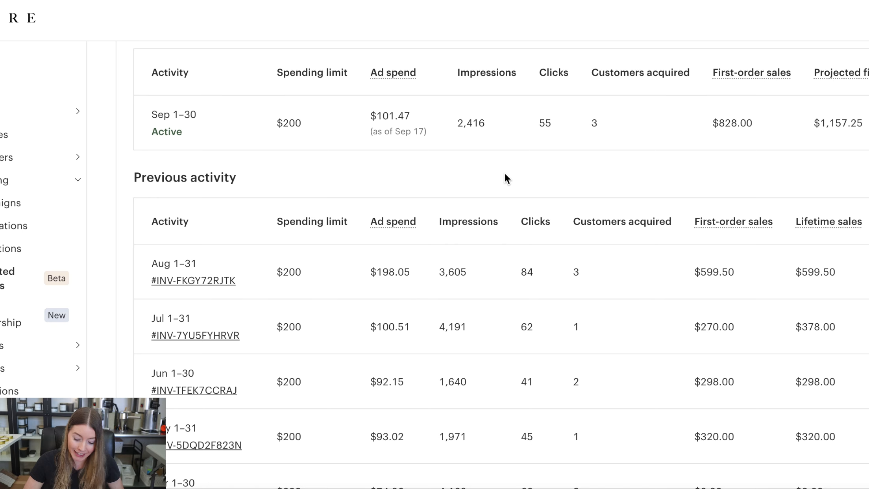
pyautogui.moveTo(488, 181)
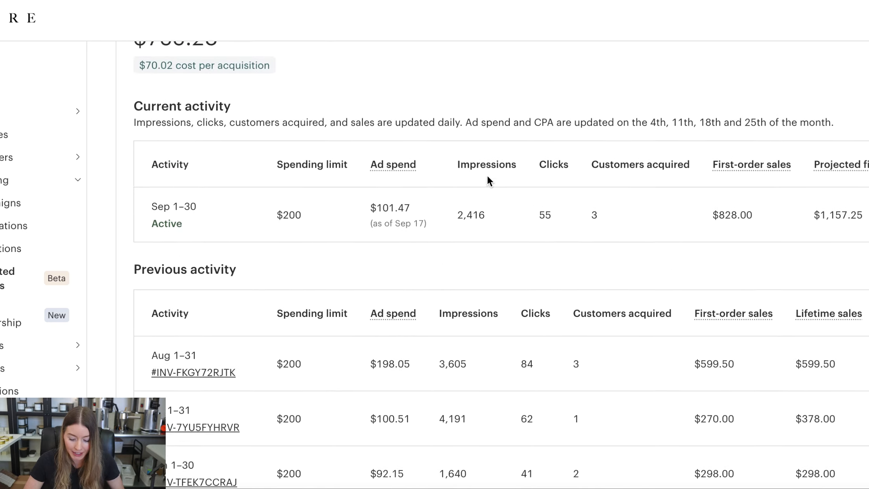
# - Scroll up to the summary totals: 10 customers acquired, $2,423.50 sales, $700.28 ad spend
pyautogui.scroll(3)
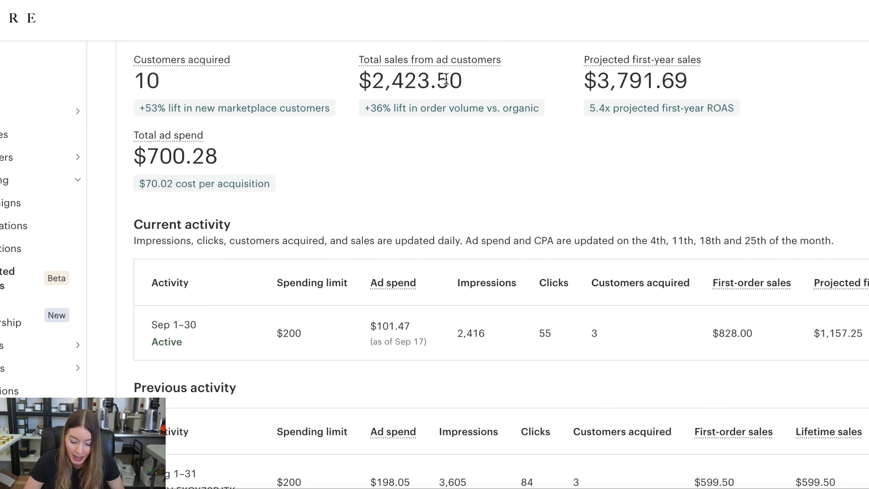
pyautogui.moveTo(256, 135)
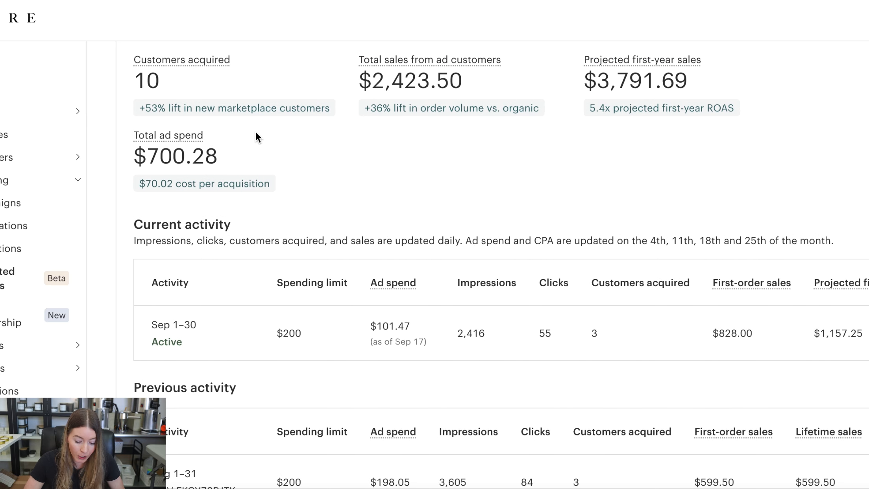
pyautogui.moveTo(483, 173)
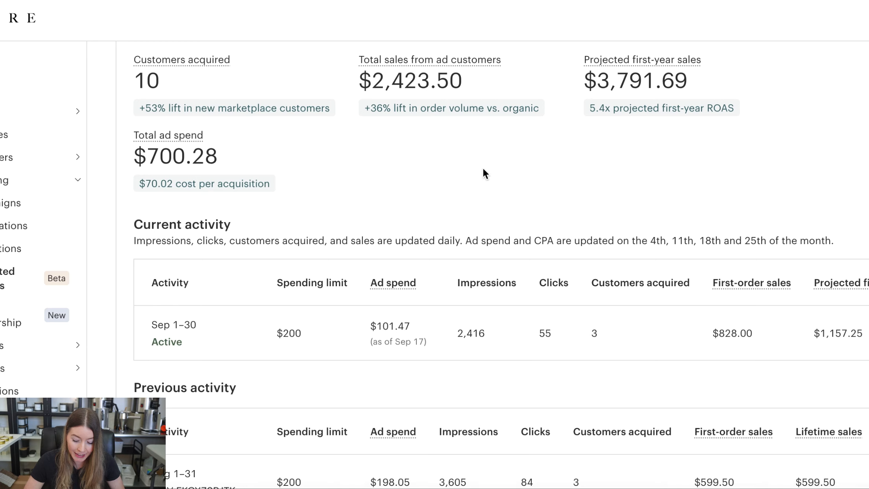
pyautogui.moveTo(504, 171)
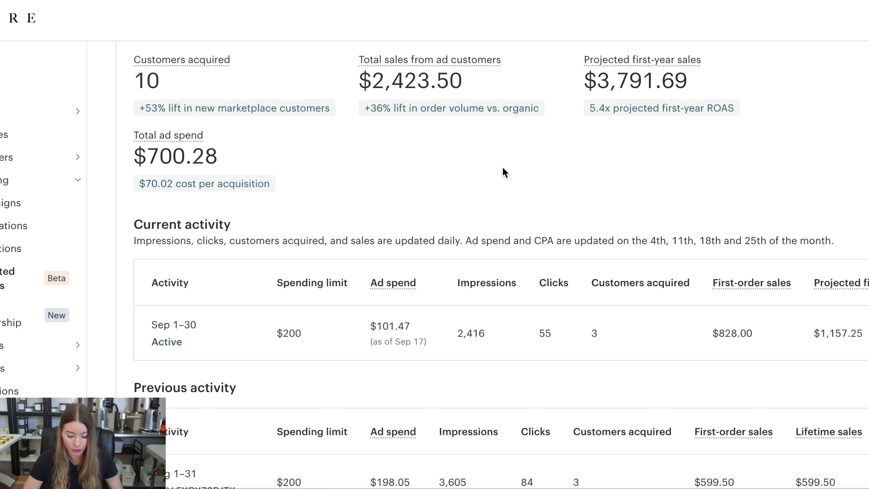
# - Scroll down to the September current activity row and August–May previous activity table
pyautogui.scroll(-3)
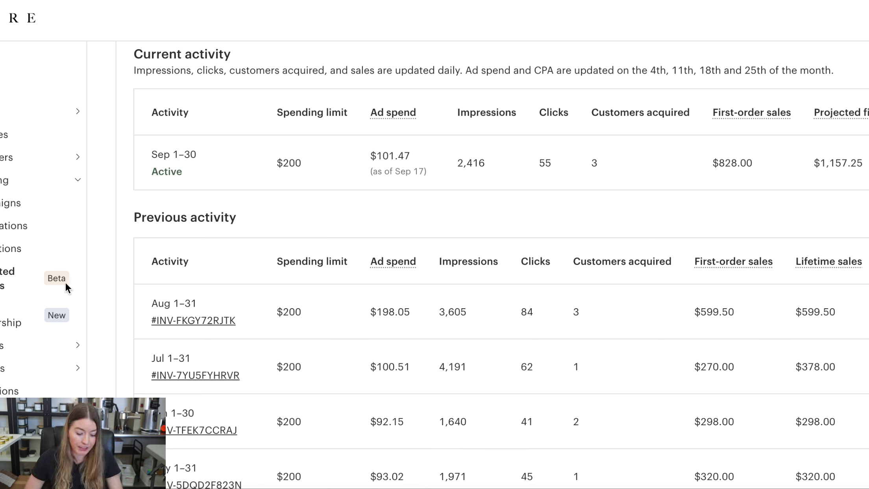
pyautogui.moveTo(102, 214)
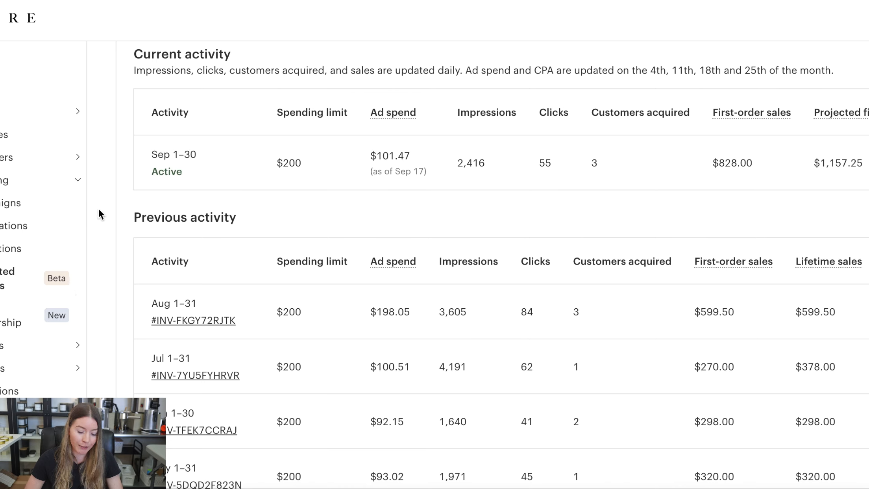